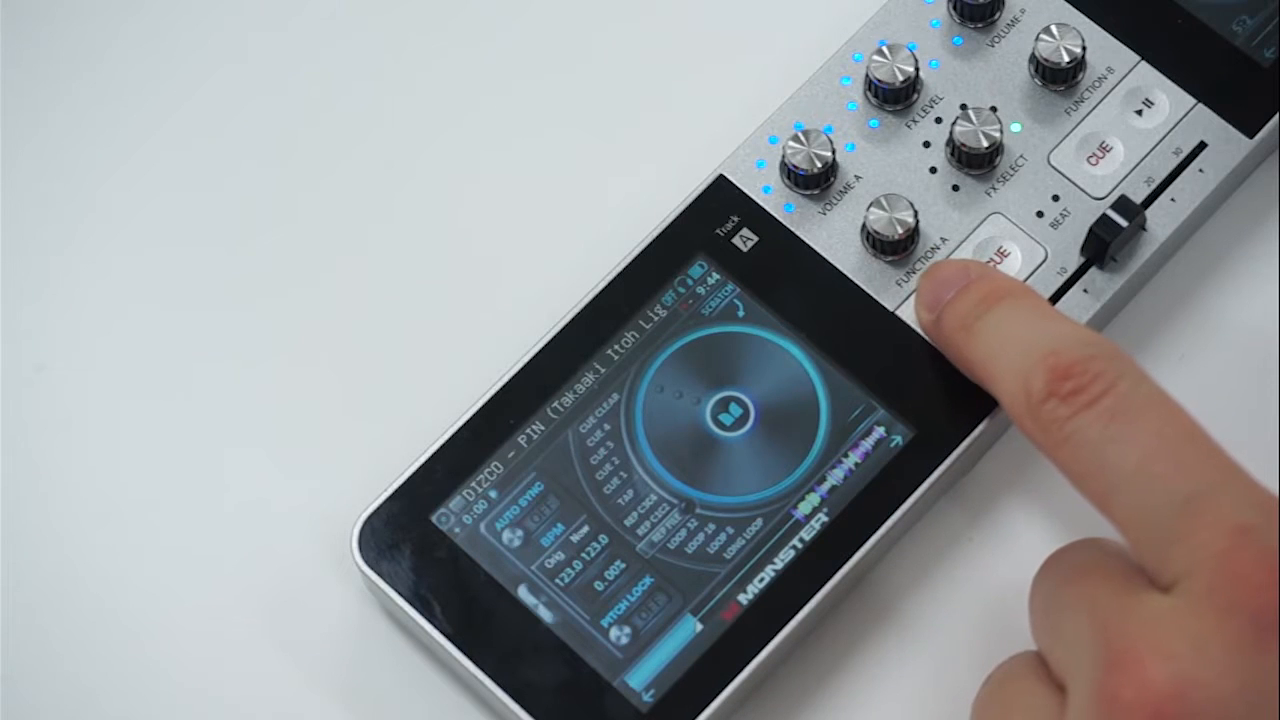
Step: Start the deck A track playing and show loop-length divisions on the jog wheel
click(984, 256)
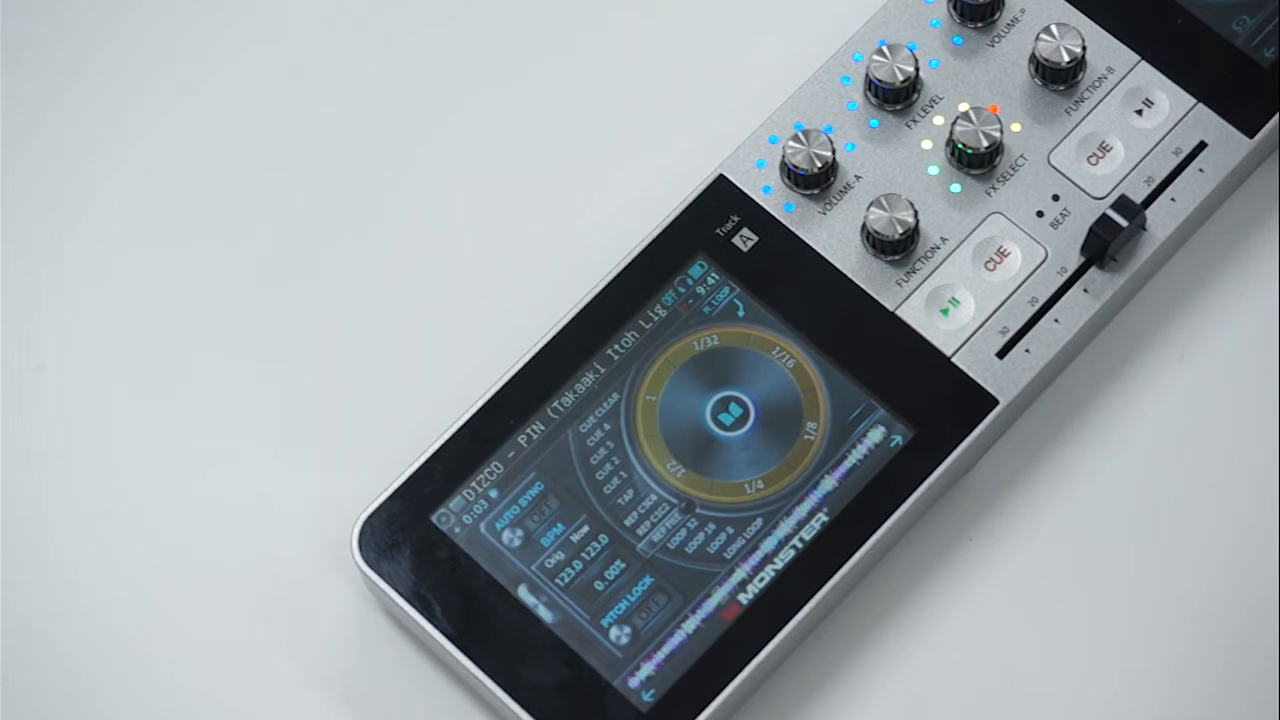
click(690, 530)
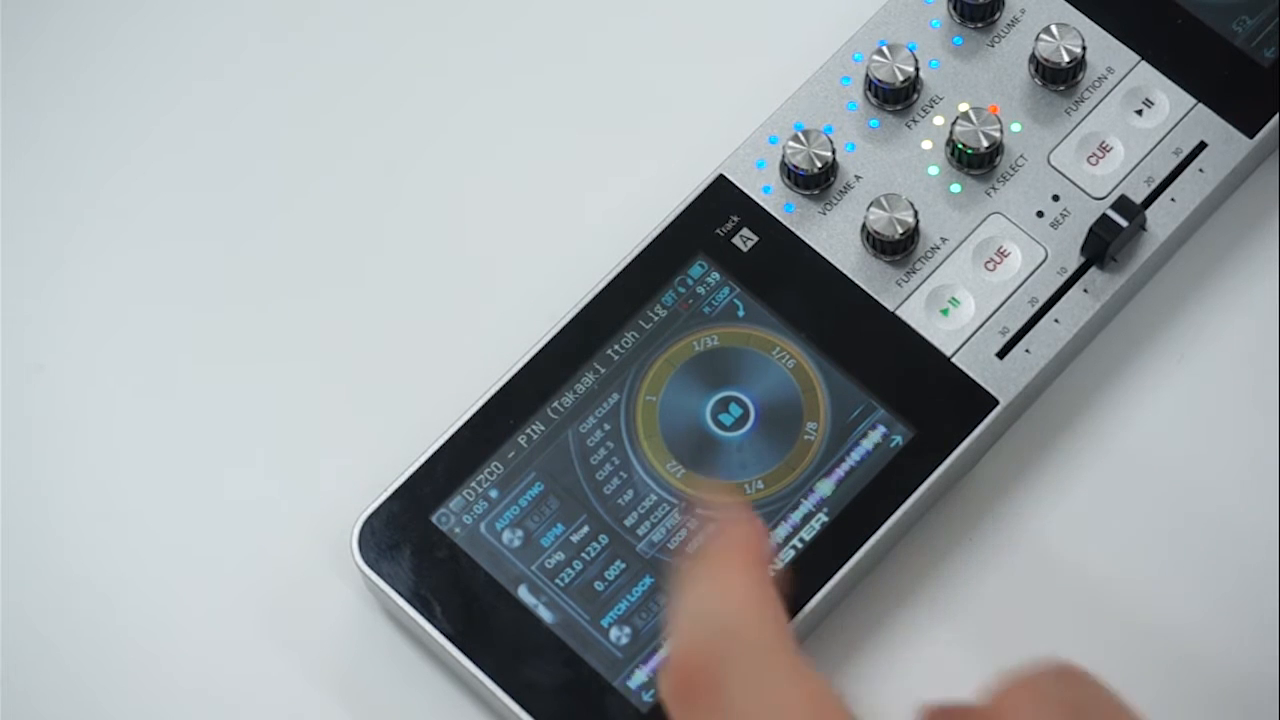